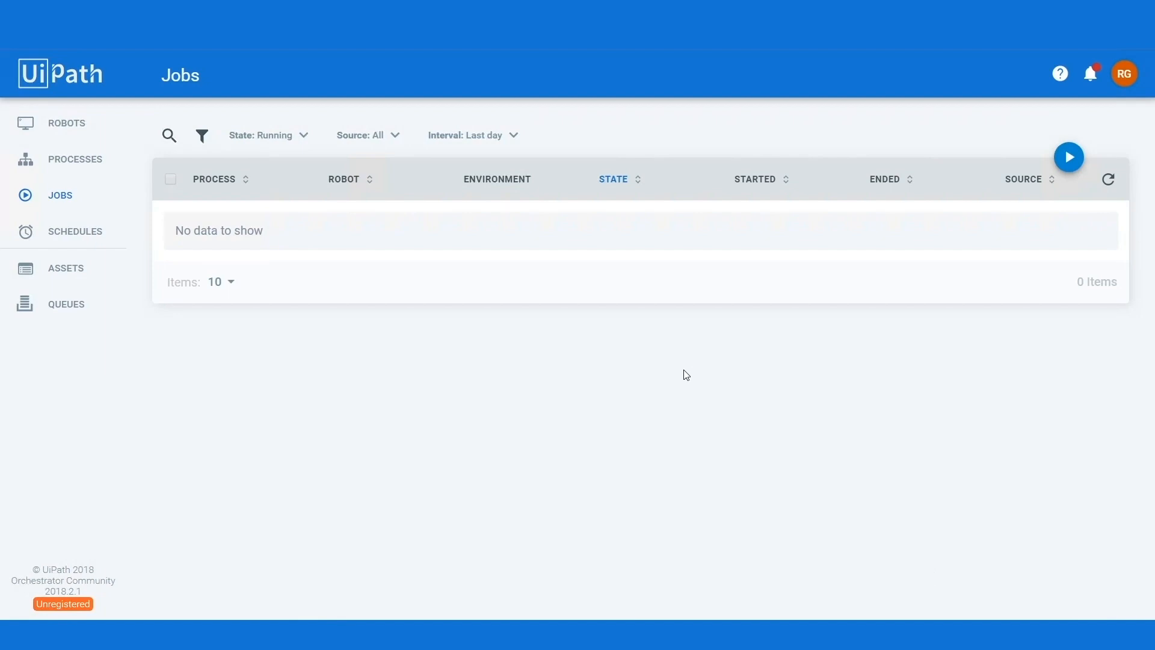
mouse_move(1077, 207)
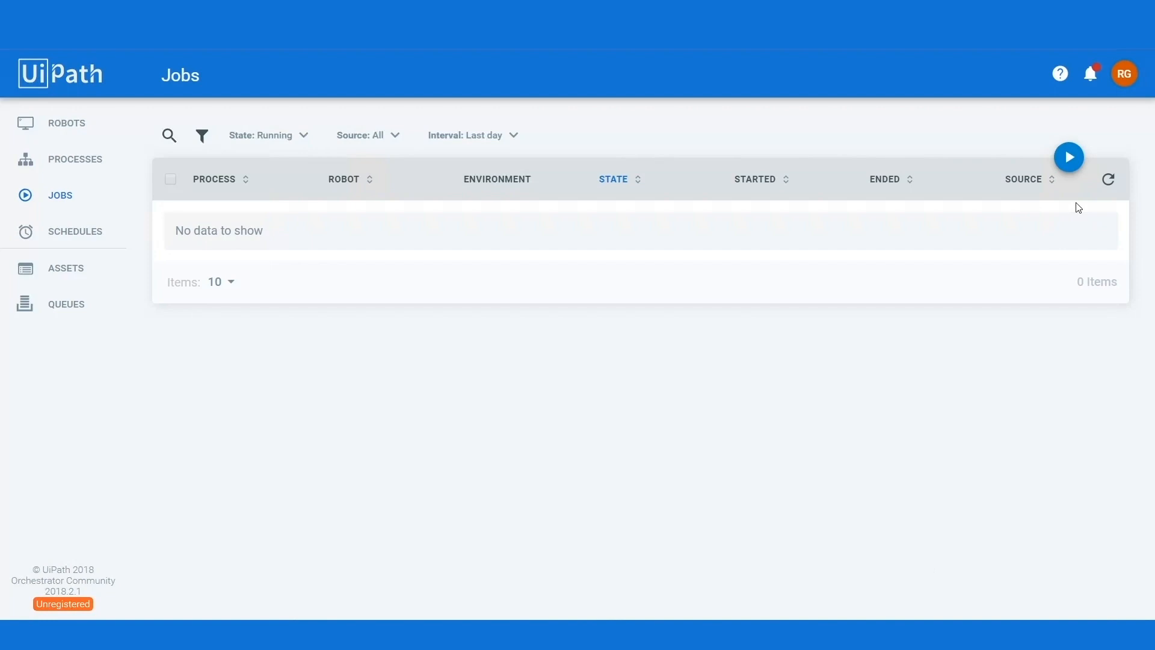
- Sign in to exportcontroluipath.azurewebsites.net with Google, landing on the New Check page
click(1068, 156)
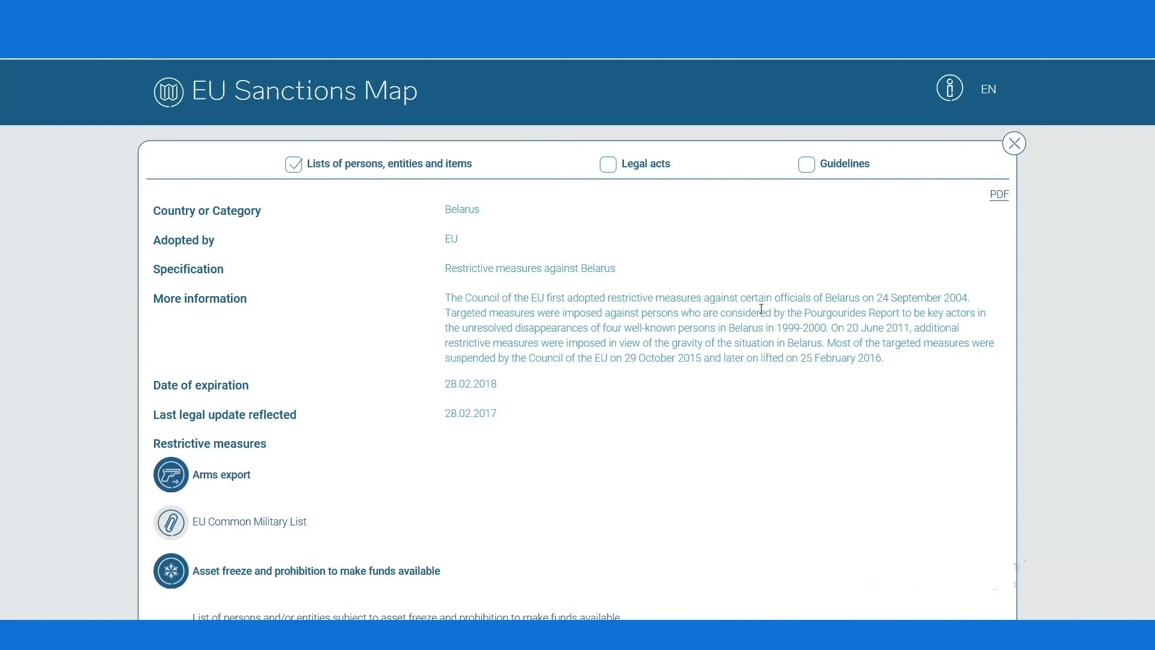
click(807, 164)
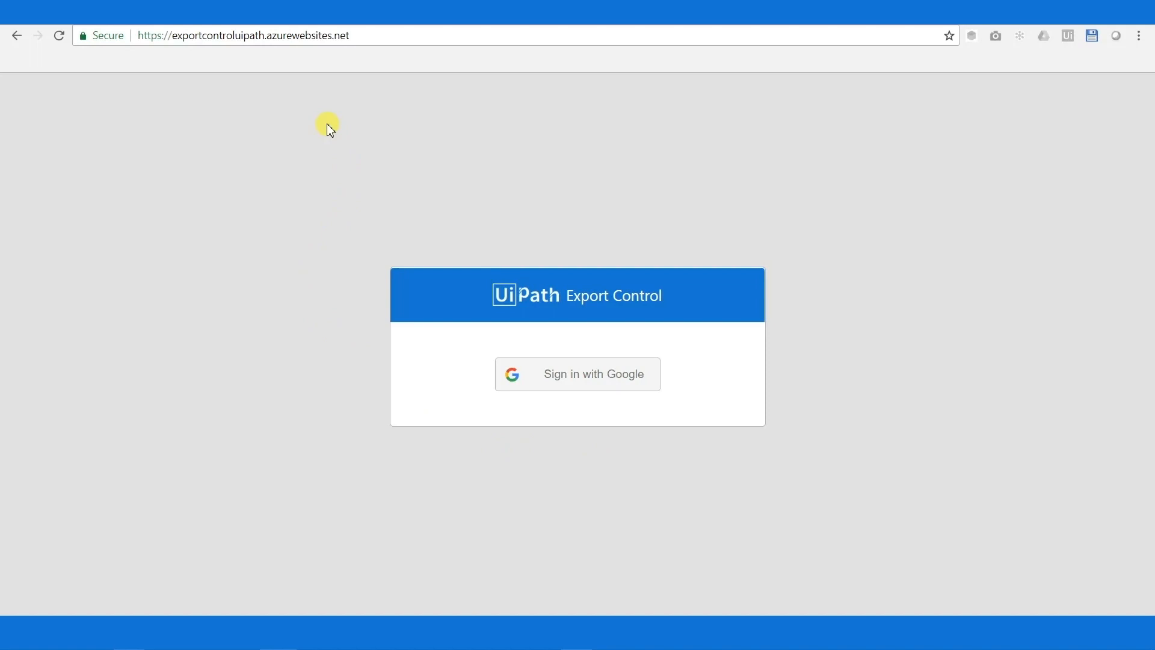
mouse_move(530, 412)
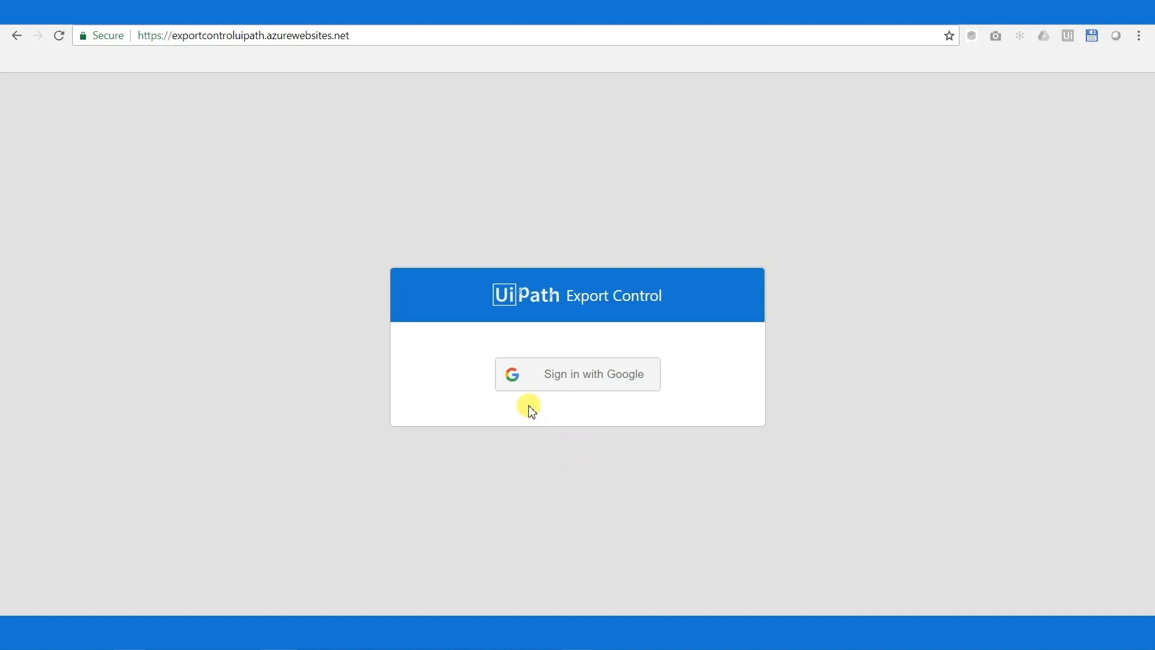
click(243, 35)
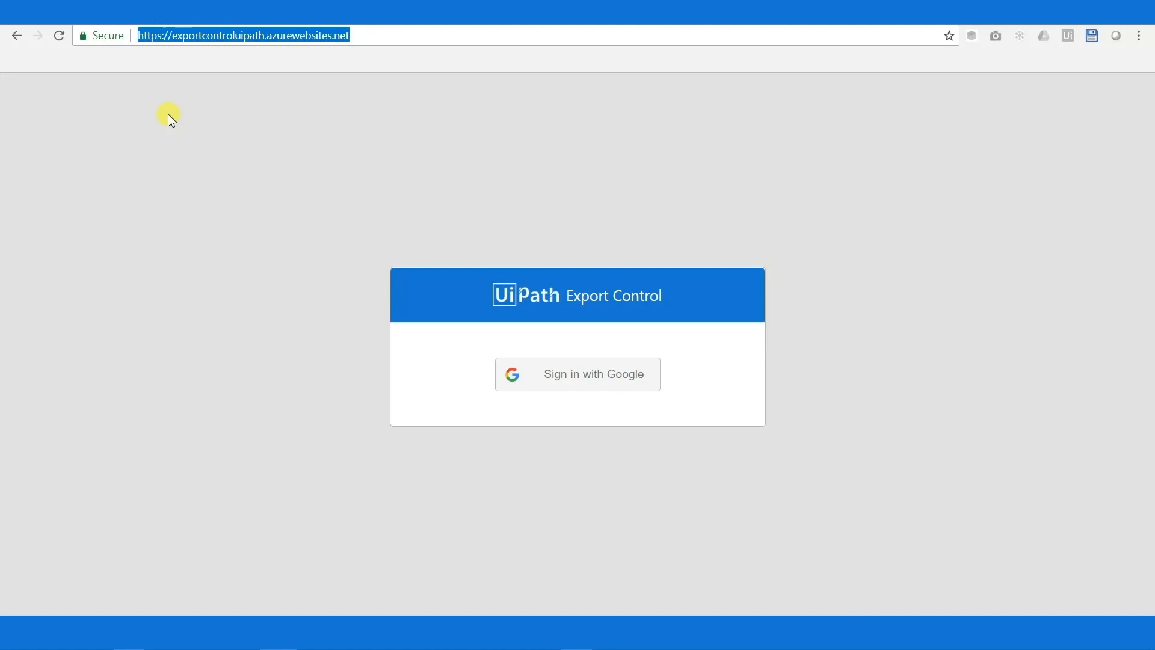
click(577, 374)
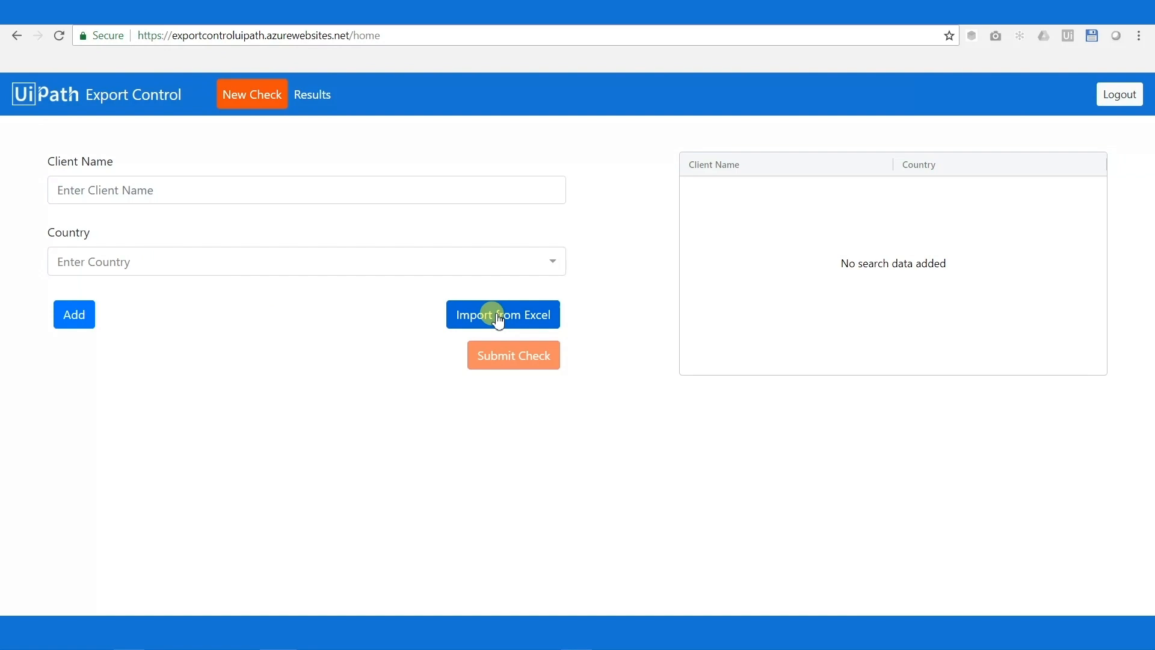
click(503, 314)
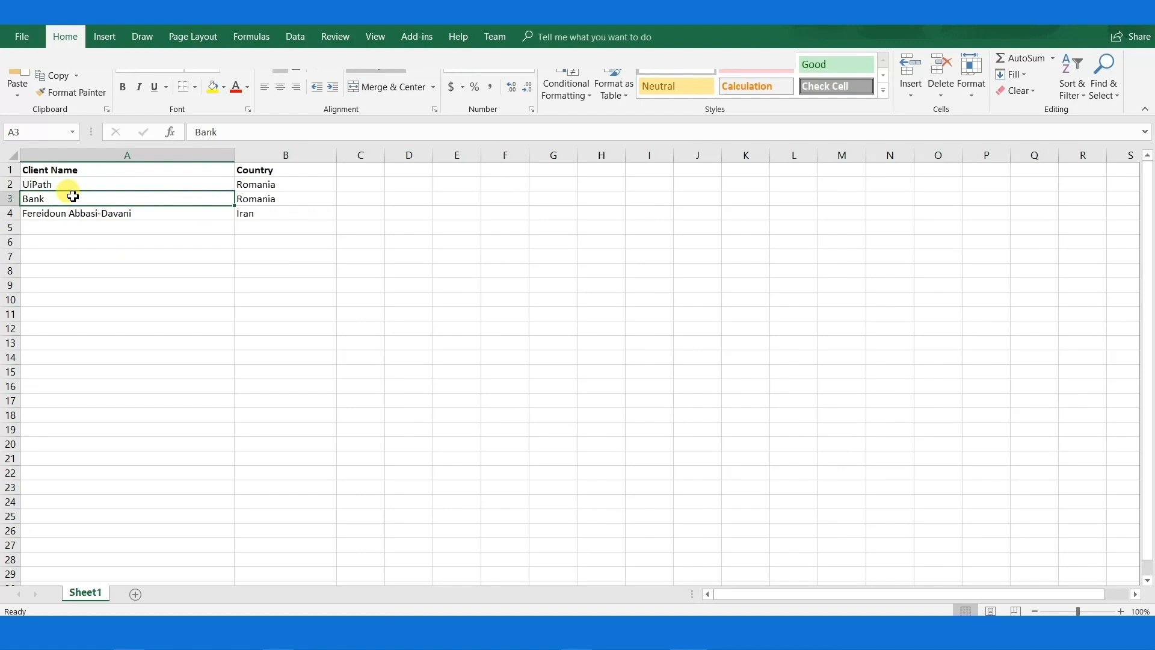
click(120, 213)
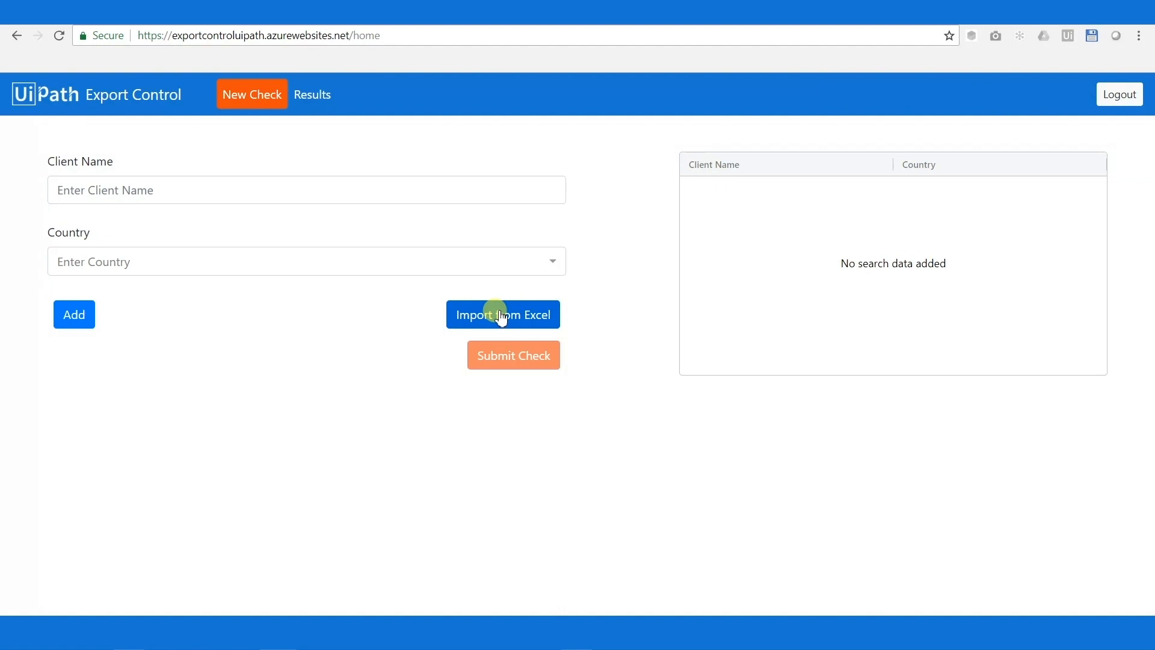
- Import the three clients from Excel, submit the check, and dismiss the Request sent notice
click(502, 314)
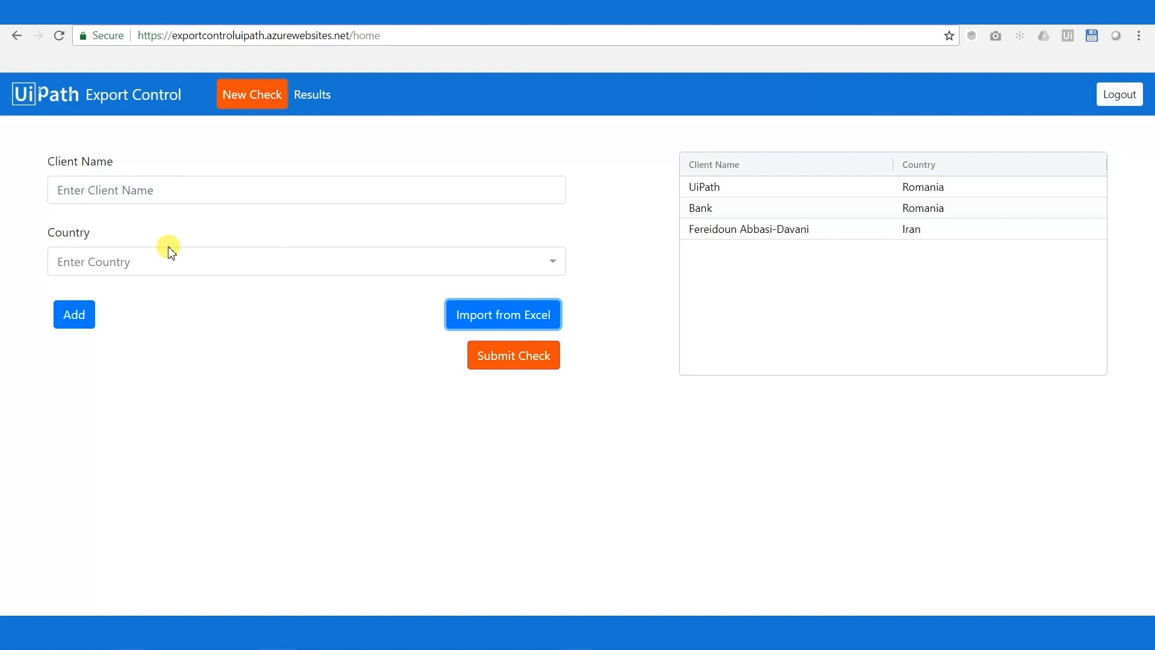
click(513, 355)
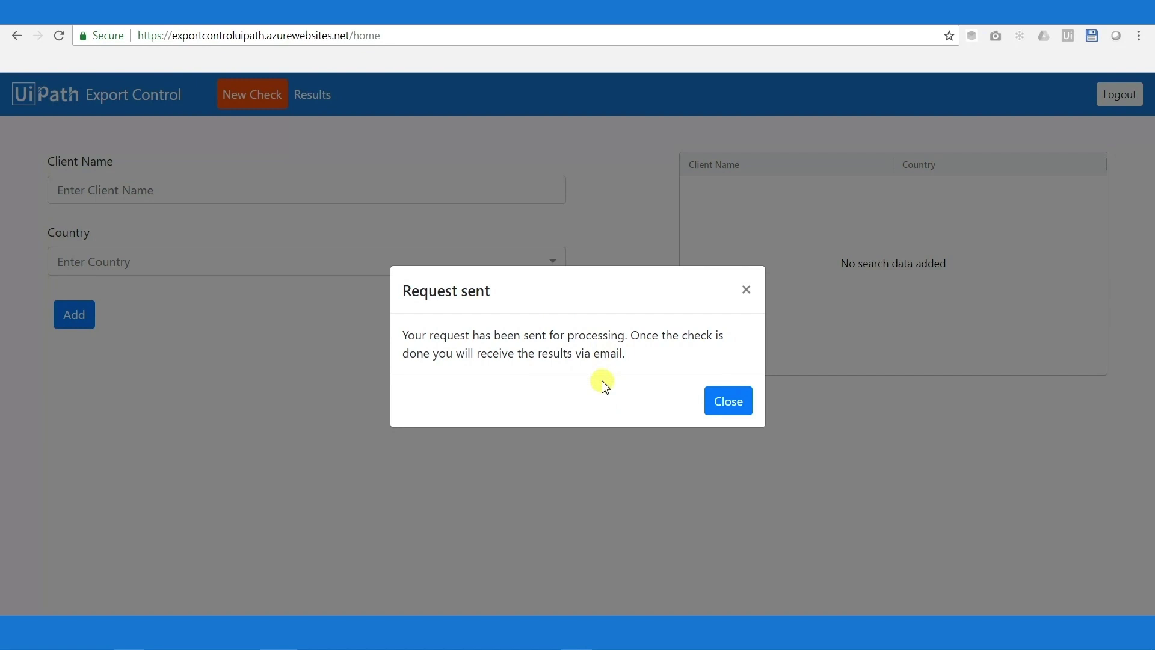
click(727, 400)
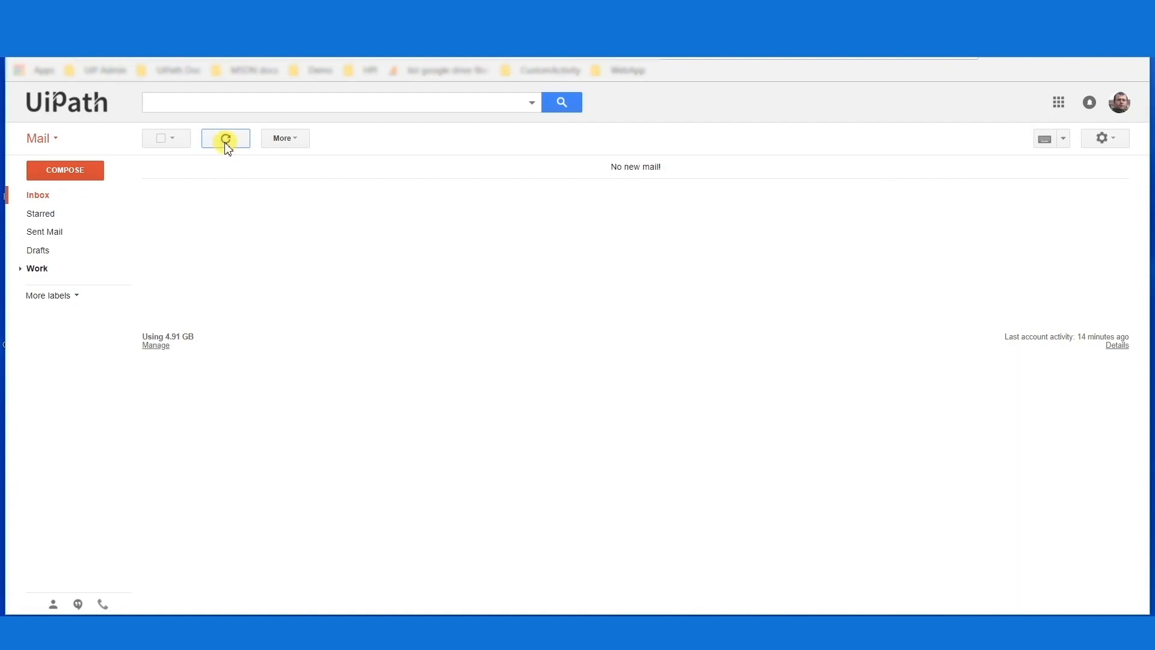
- Refresh Gmail, open the Verified client(s) email, and open VerifiedClients.xlsx
click(225, 138)
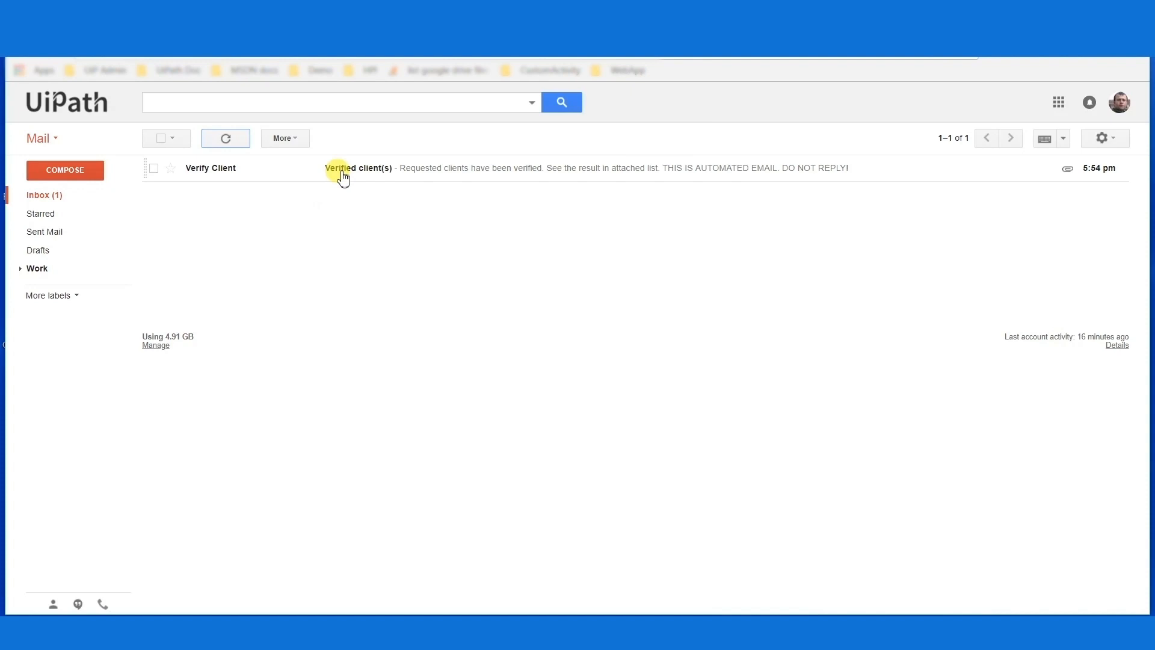
click(358, 168)
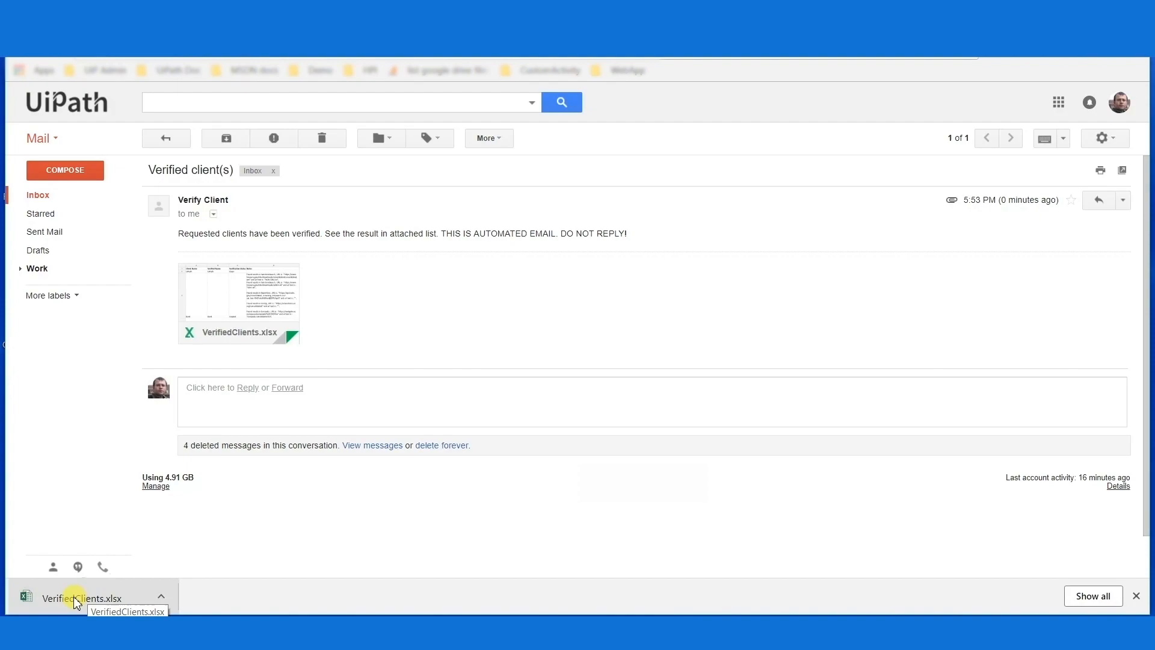
click(72, 598)
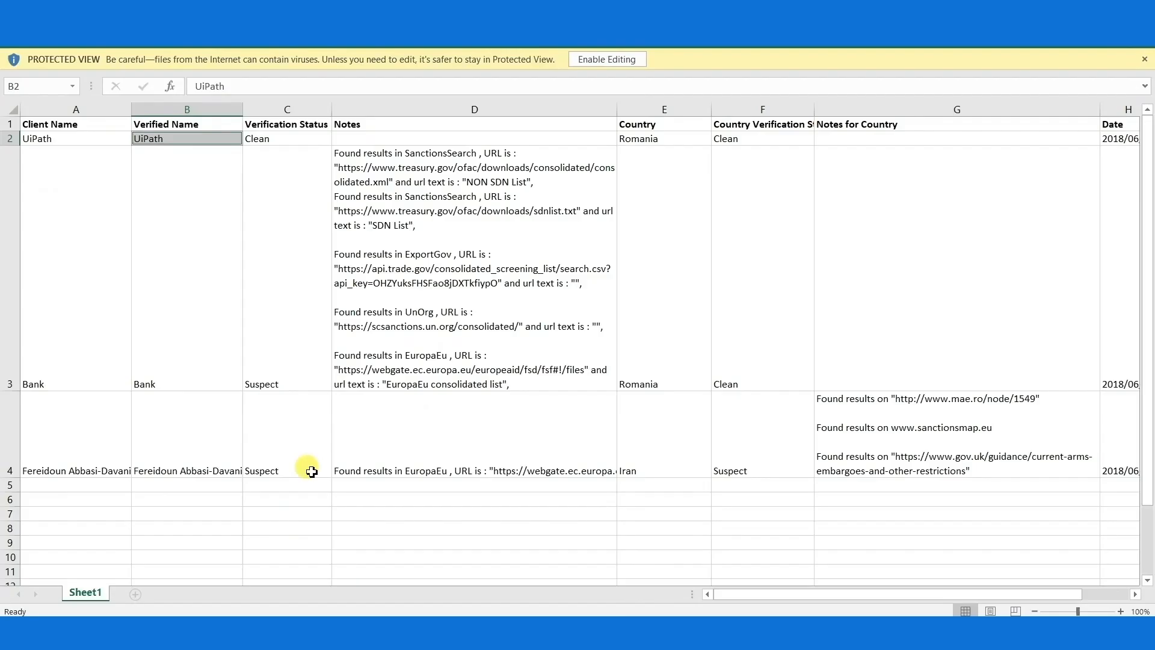
mouse_move(145, 364)
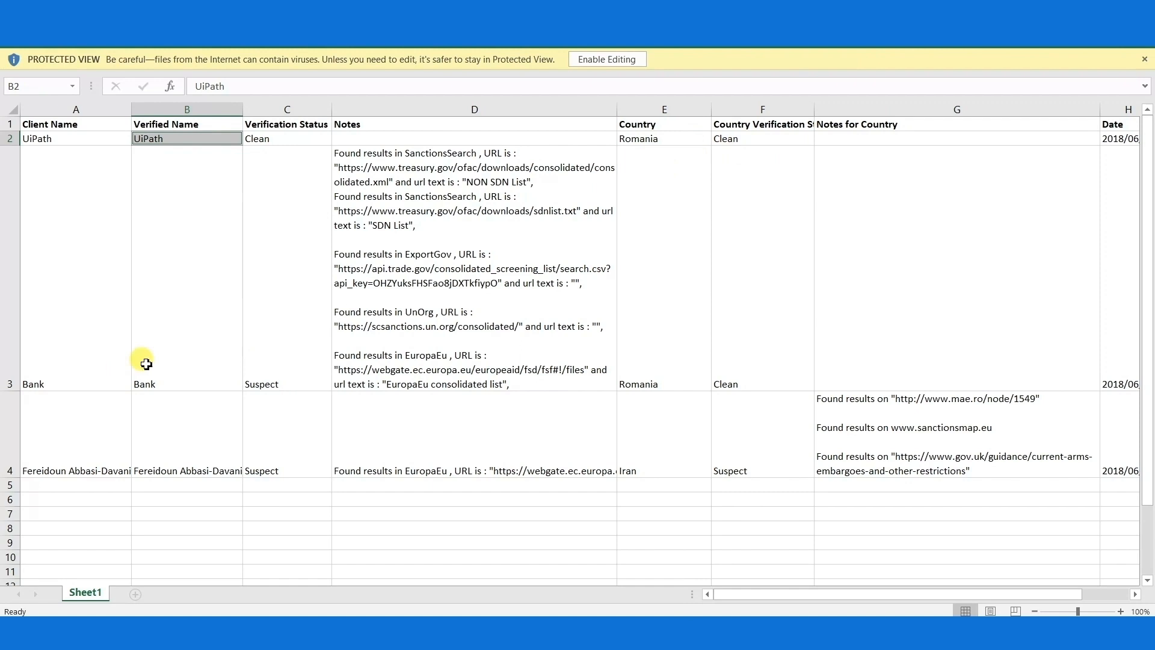
mouse_move(467, 344)
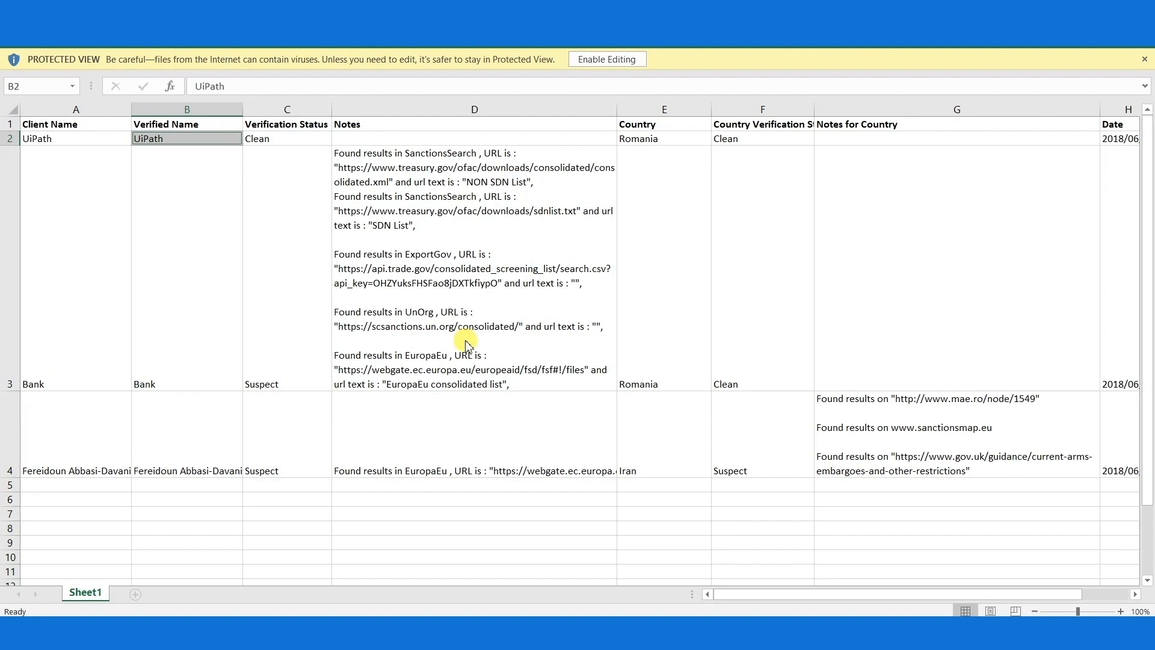
- Review Verification Status and Notes, then open a file in Drive's Robot screening folder
click(651, 465)
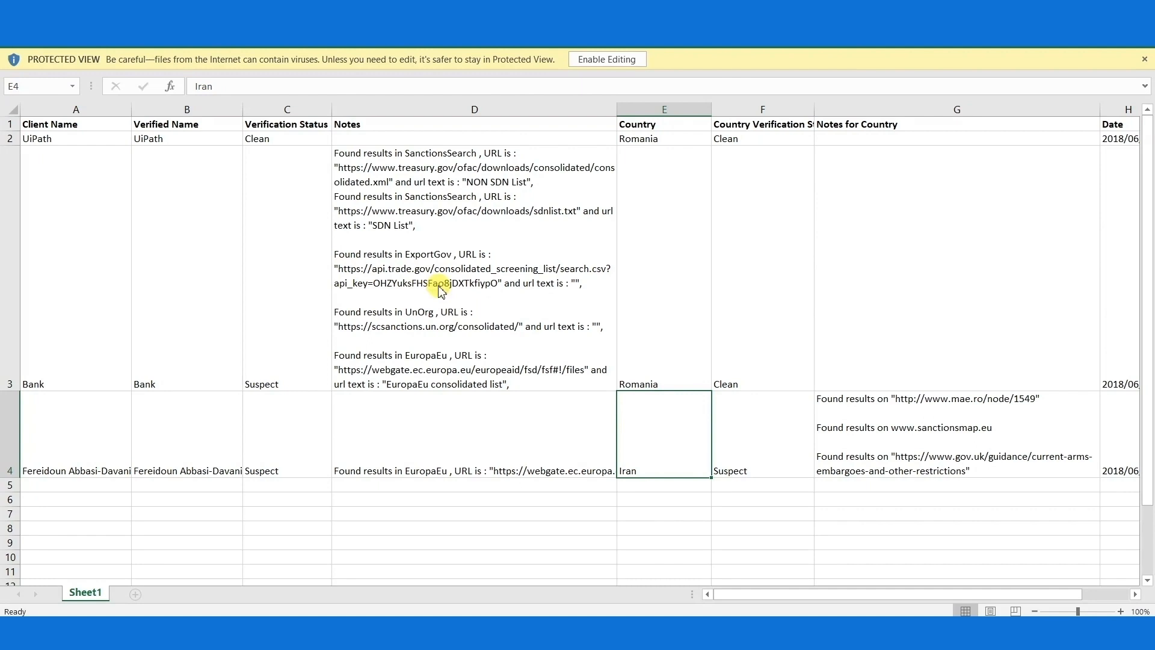
scroll(right, 3)
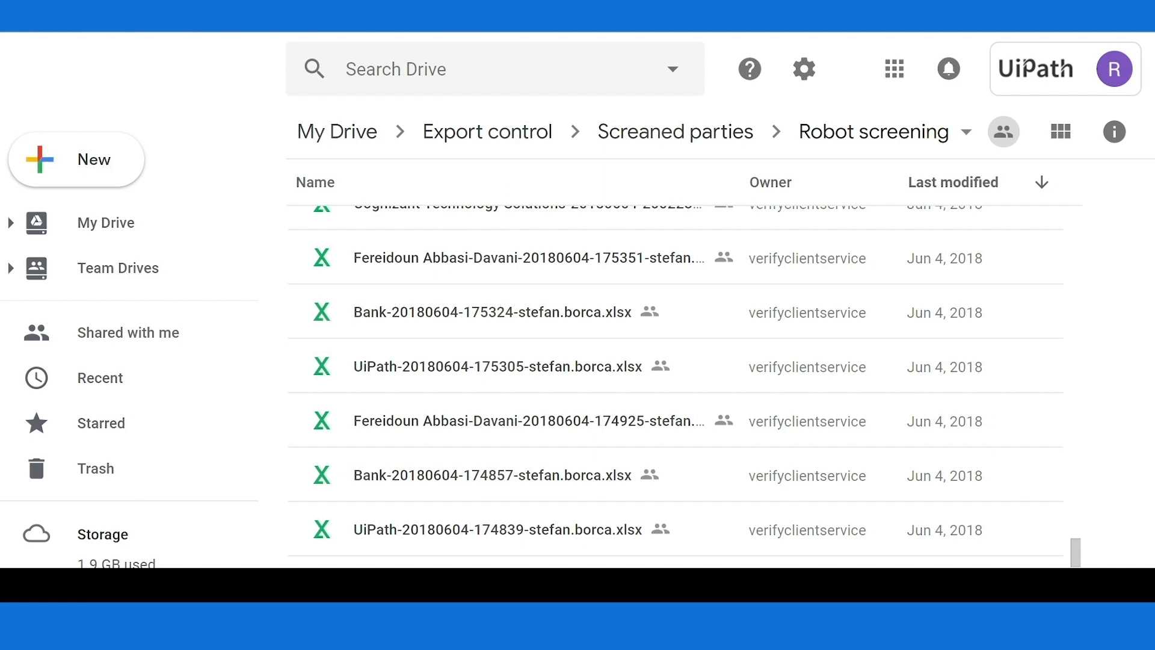
double_click(526, 258)
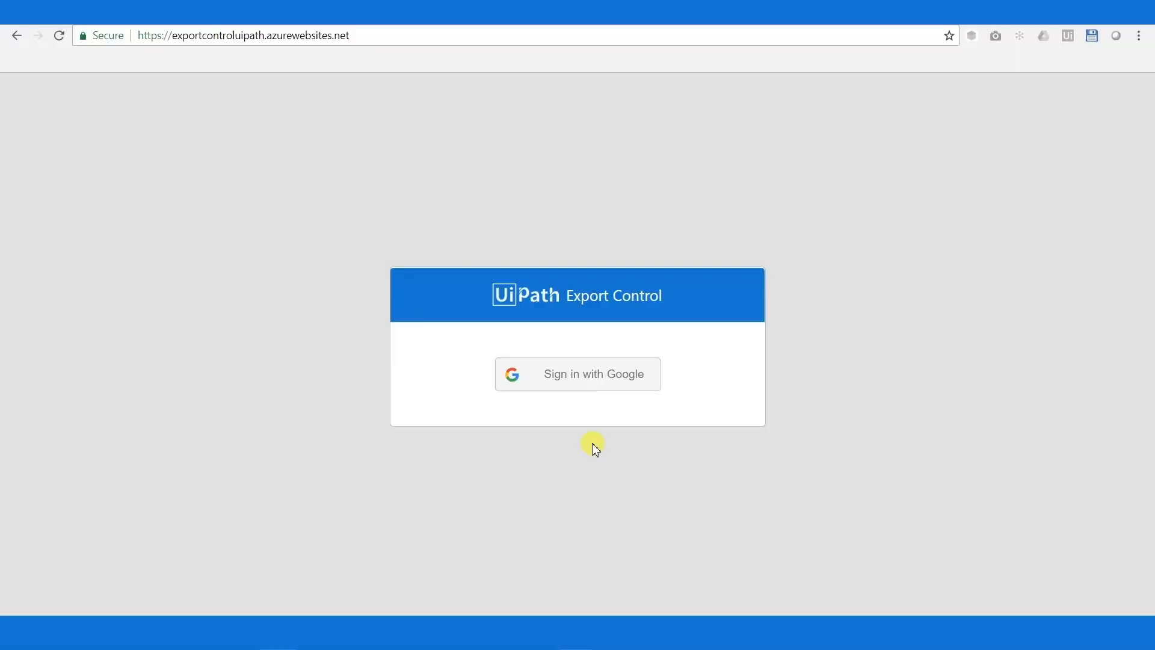
mouse_move(501, 409)
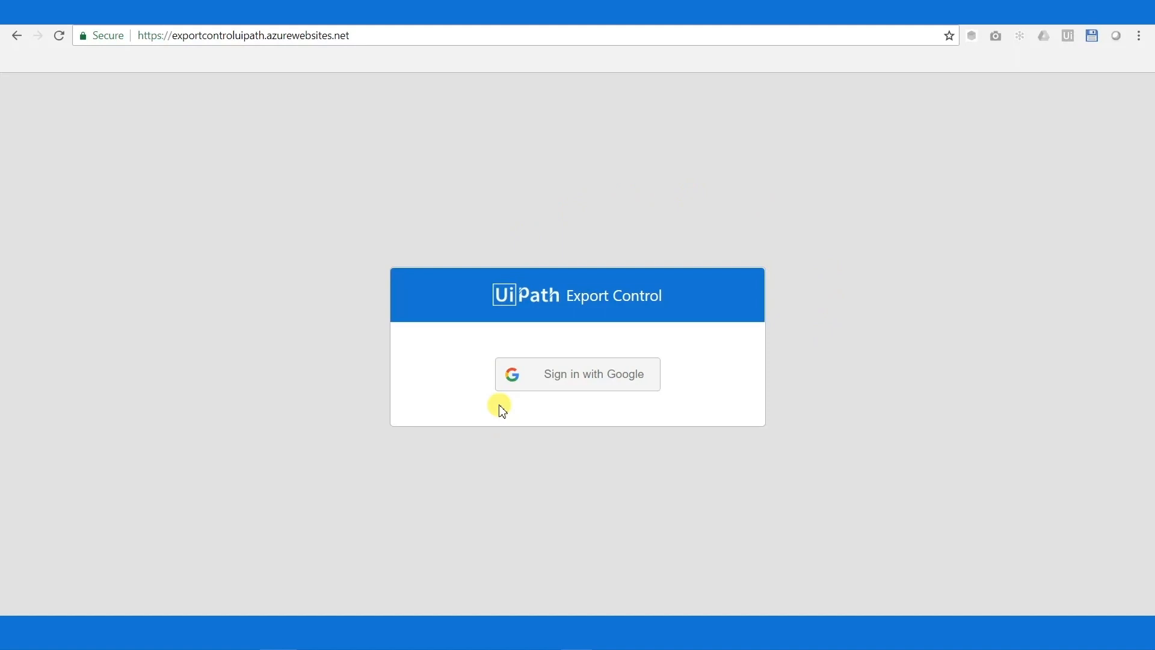
- Sign in with Google using the uipath.com account to reach the Results page
click(578, 374)
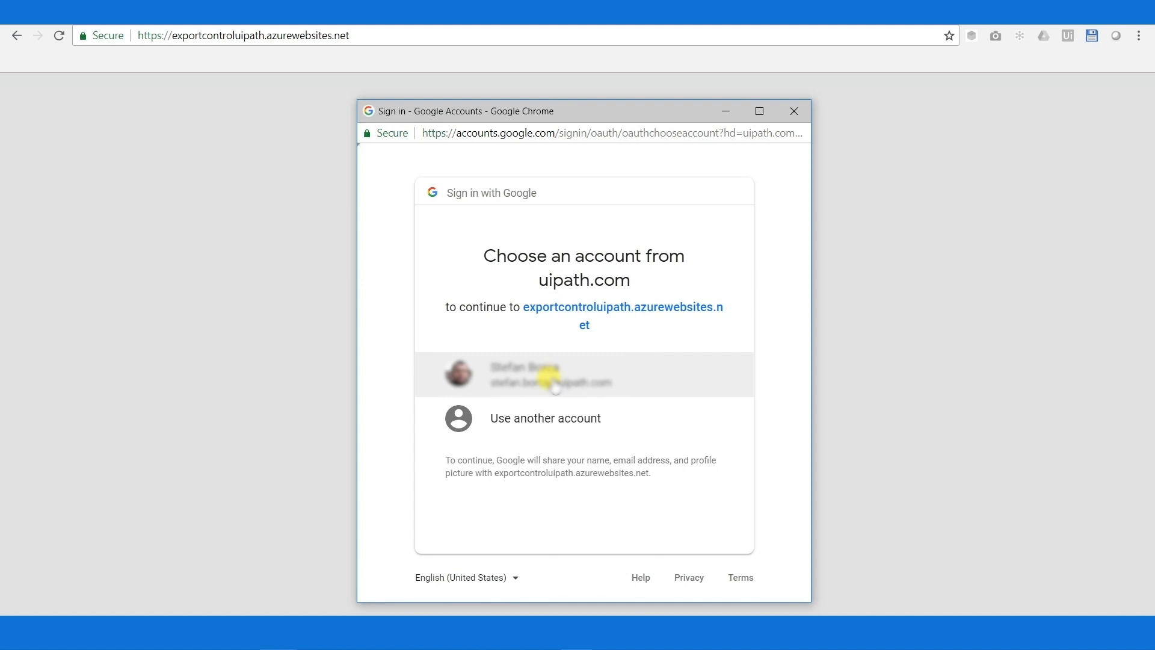
click(548, 374)
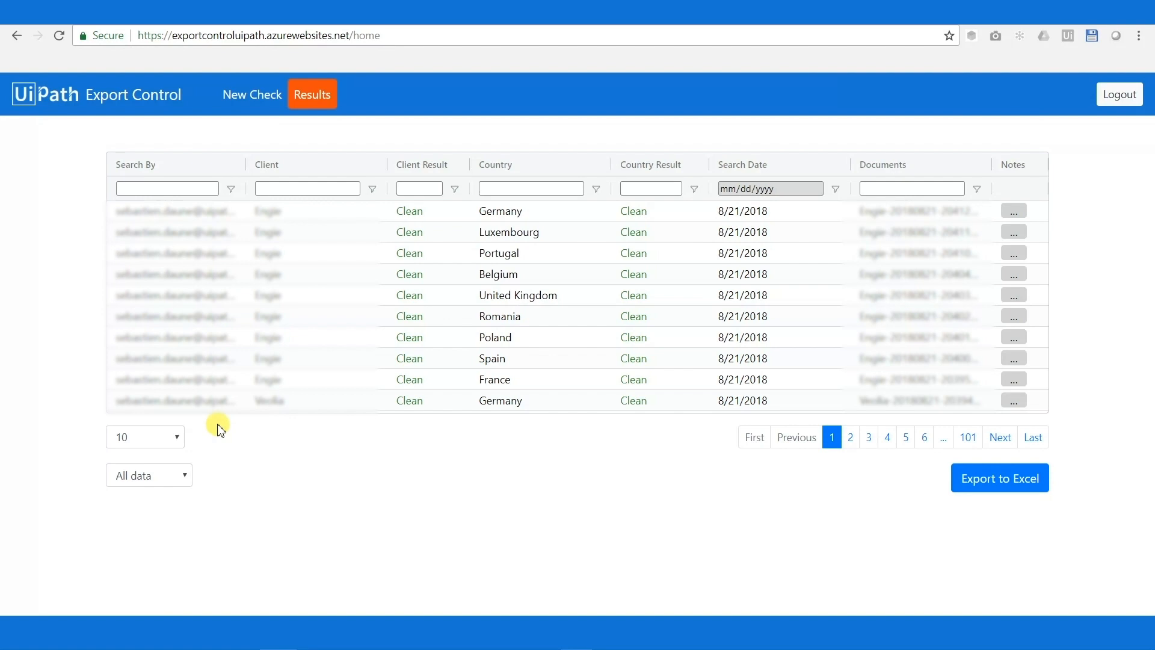
- Filter results by 'stefan' and 8/21/2018, close the notes, and export to Excel
click(923, 438)
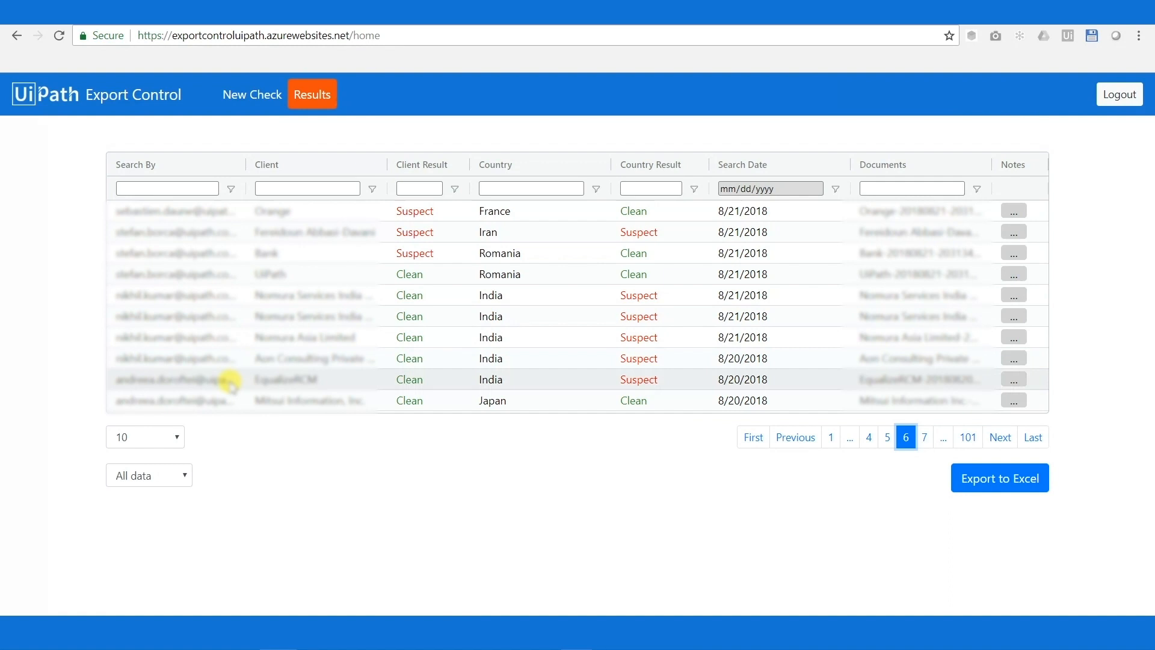
text(stefan)
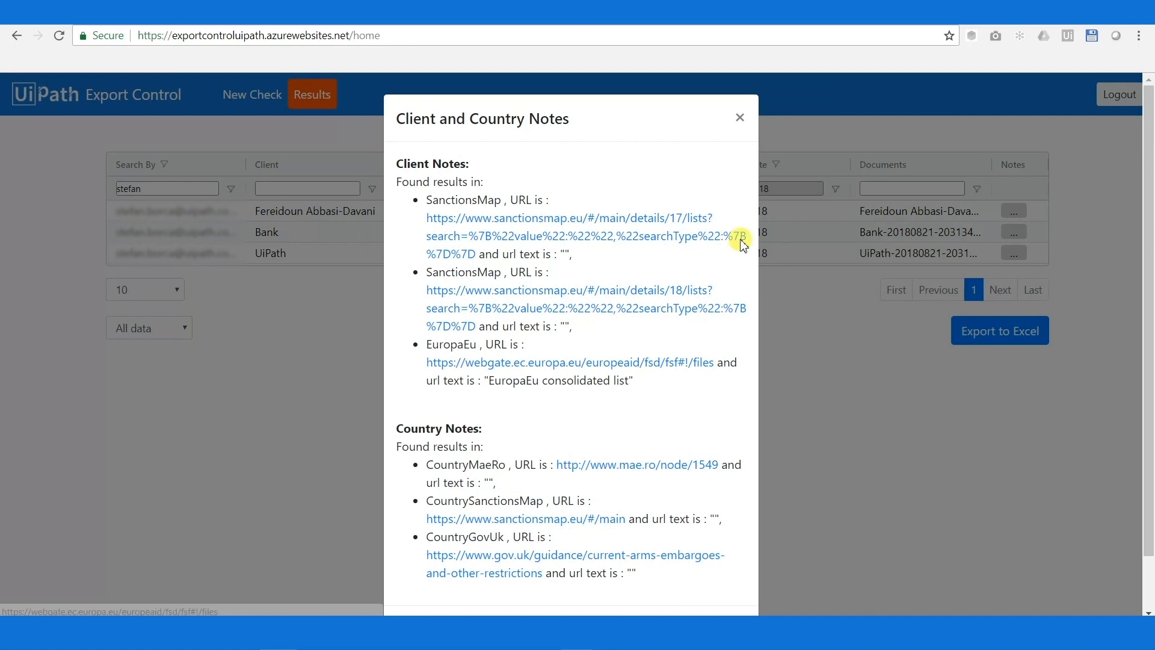
click(740, 116)
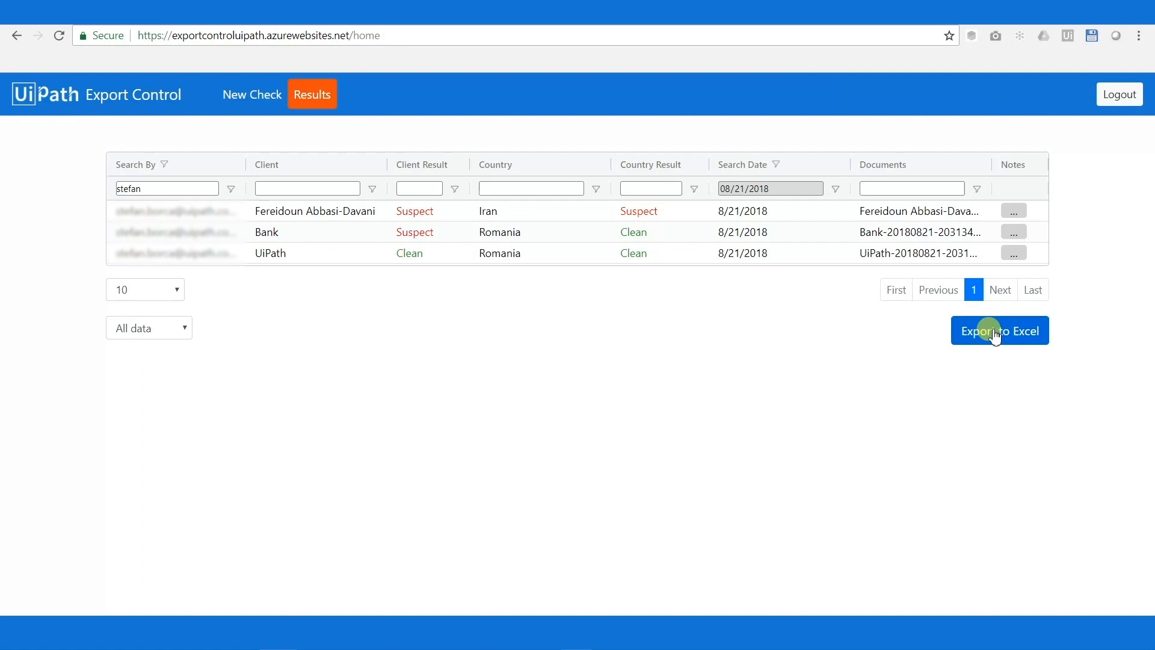
click(999, 330)
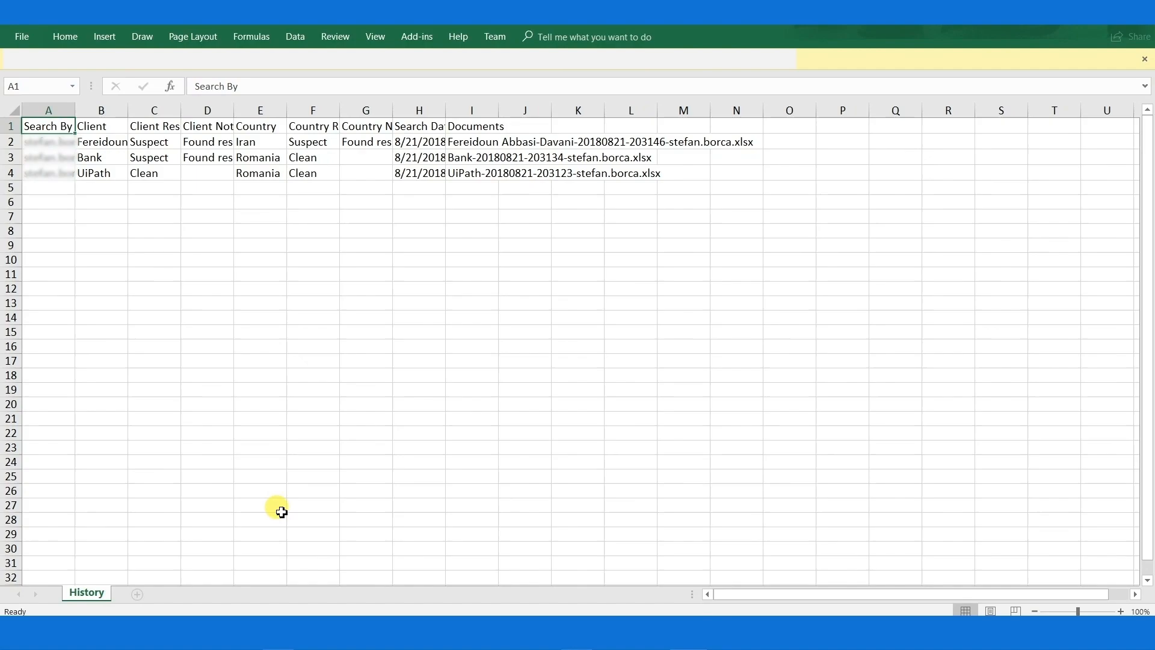